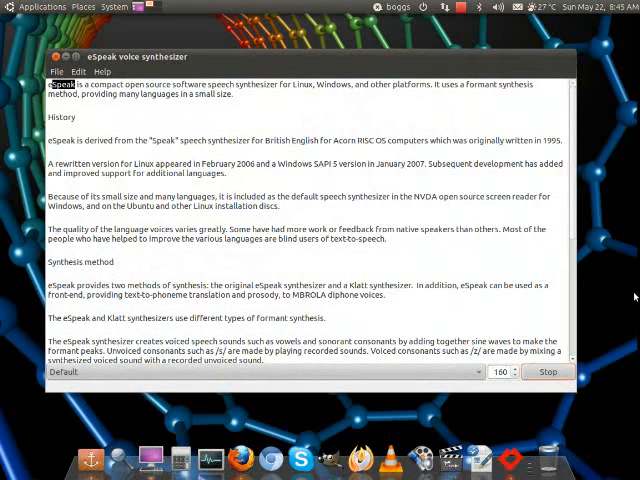
- Read the eSpeak article's opening paragraph aloud, highlighting each spoken word in turn
double_click(186, 84)
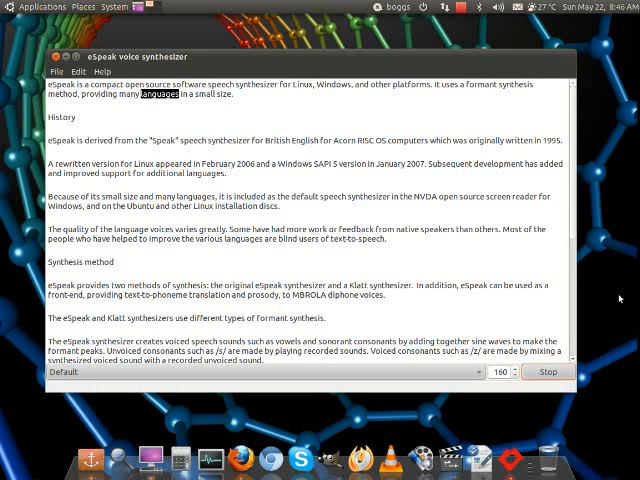
double_click(60, 116)
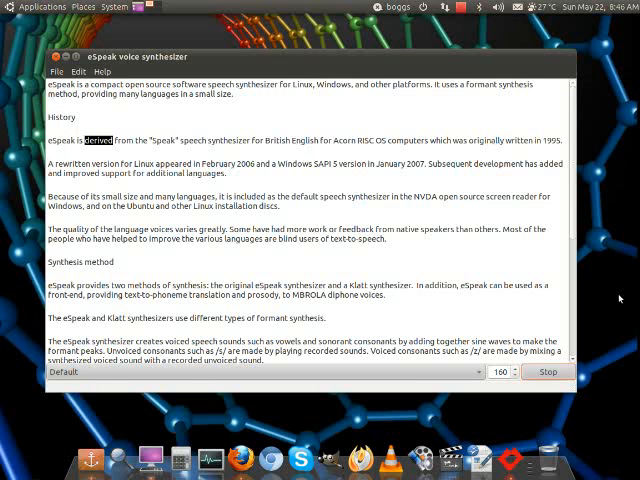
double_click(230, 140)
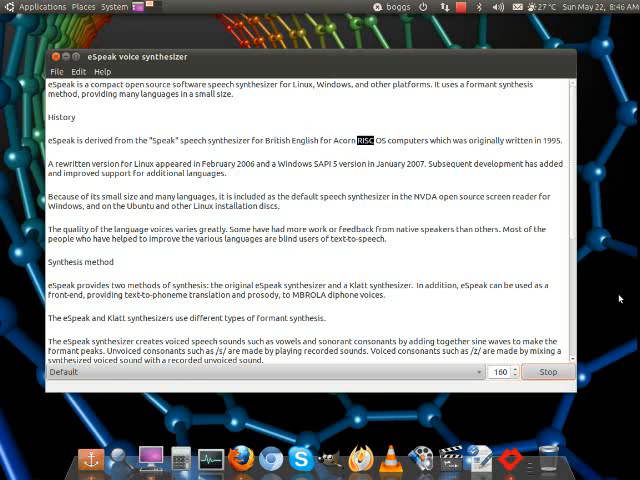
double_click(488, 140)
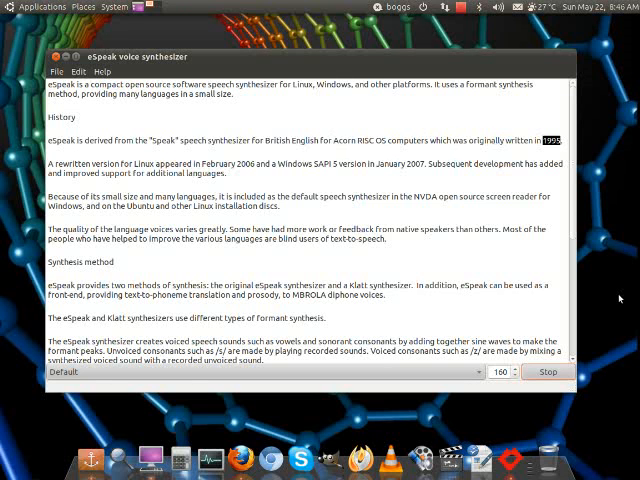
double_click(96, 164)
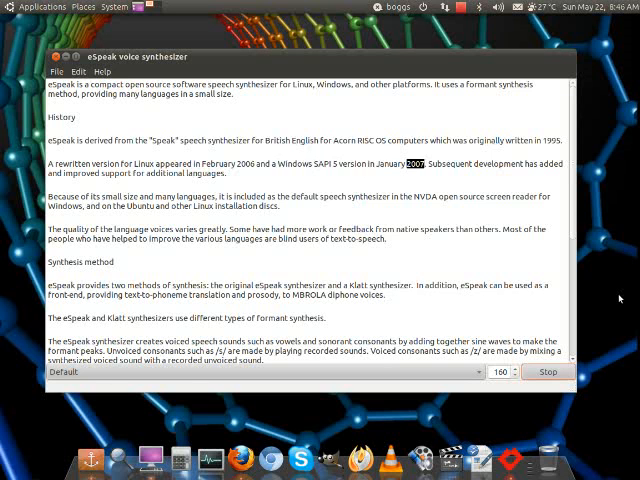
- Continue narration through the History paragraph into the voice-quality paragraph
double_click(446, 162)
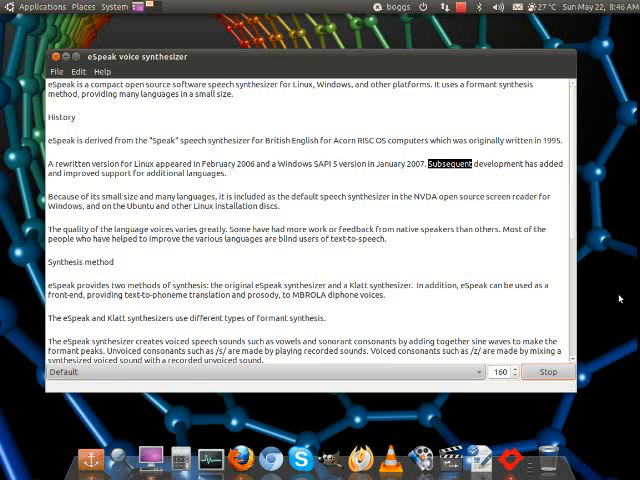
double_click(72, 172)
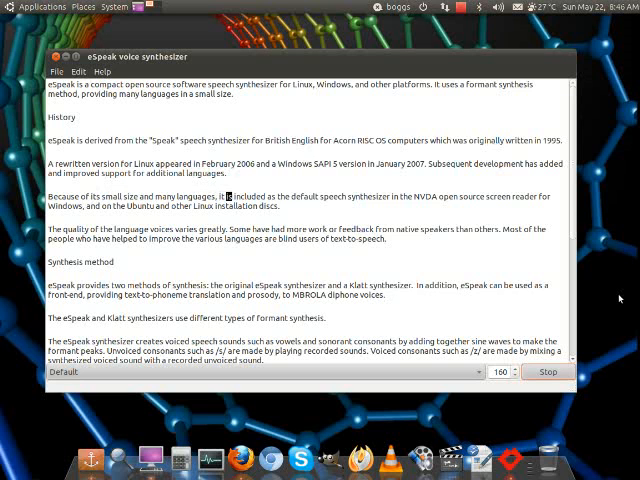
double_click(370, 196)
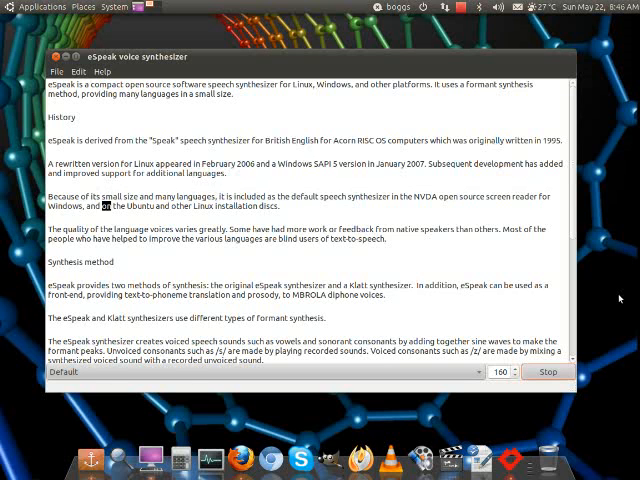
double_click(232, 206)
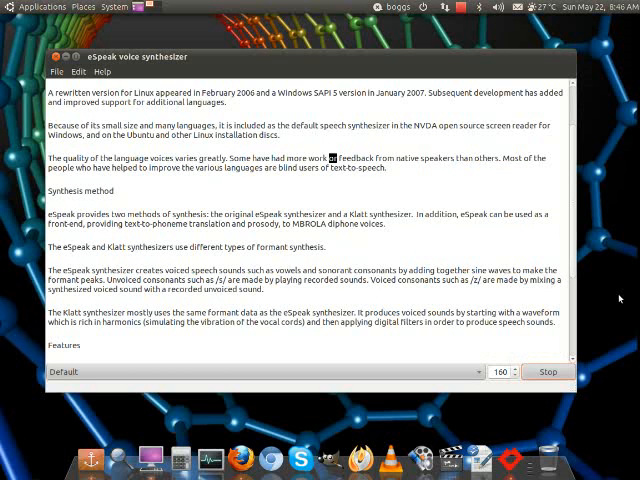
- Narrate the language-quality paragraph and the Synthesis method heading up to the voiced-sounds paragraph
double_click(484, 158)
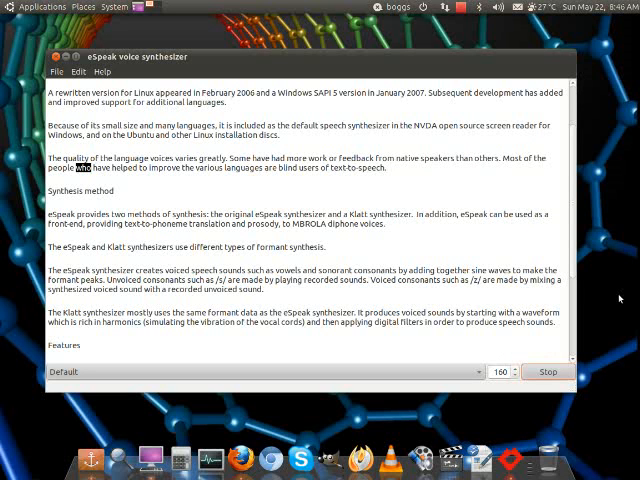
double_click(200, 180)
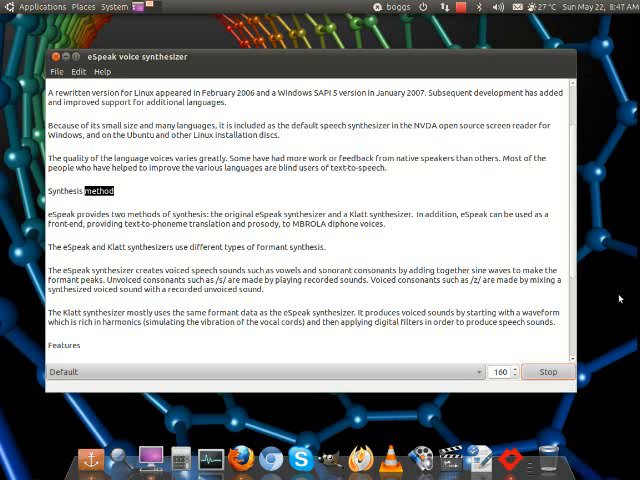
double_click(72, 214)
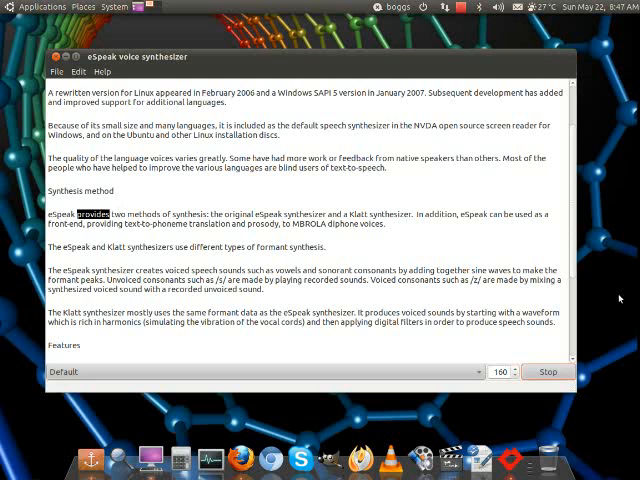
double_click(238, 212)
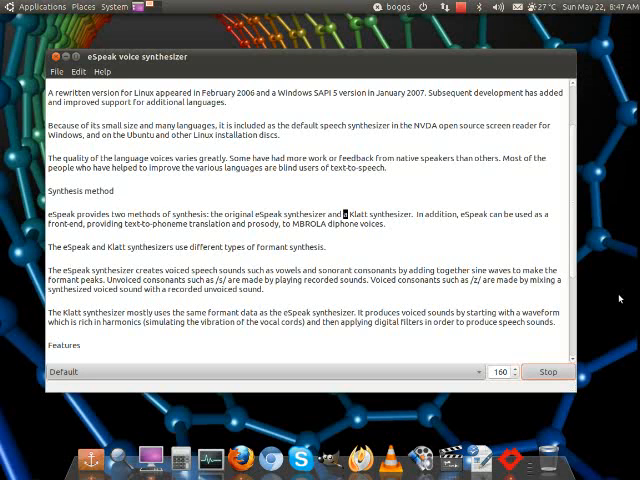
double_click(424, 214)
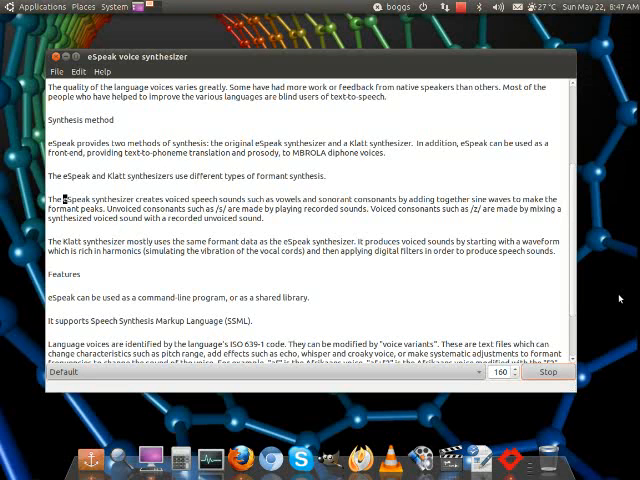
- Narrate the formant-synthesis sentence on voiced sounds and bring the Klatt paragraph into view
double_click(180, 200)
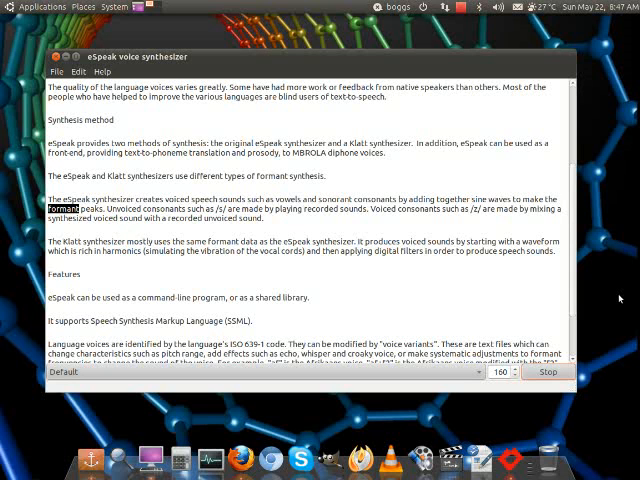
double_click(164, 208)
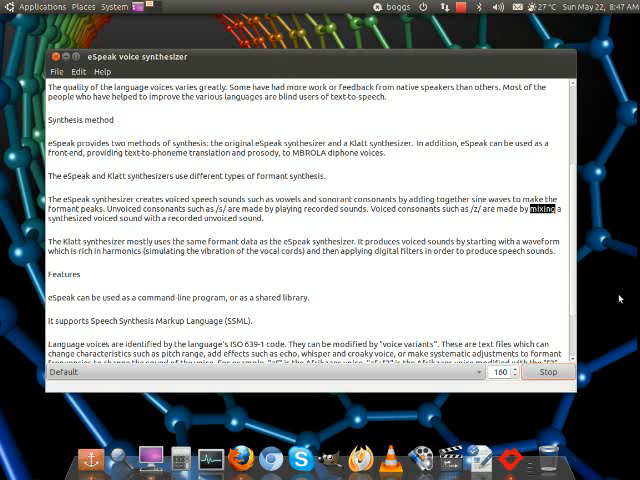
scroll(down, 3)
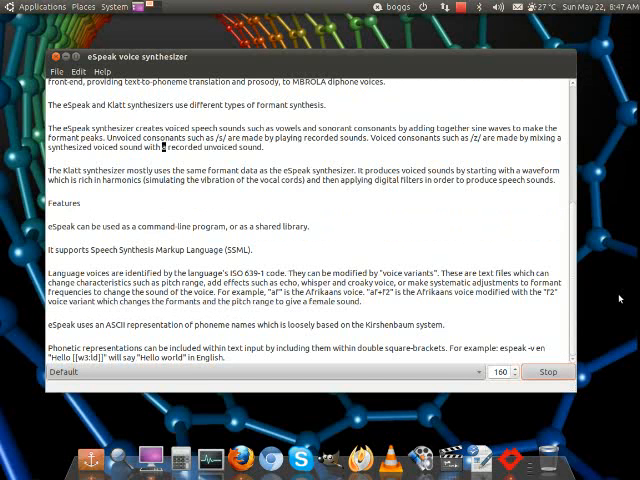
- Narrate the Klatt synthesizer paragraph past the Features heading to the shared-library sentence
double_click(256, 144)
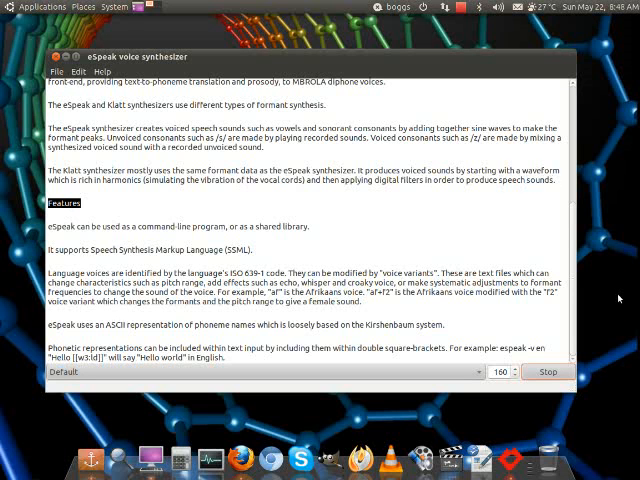
scroll(down, 3)
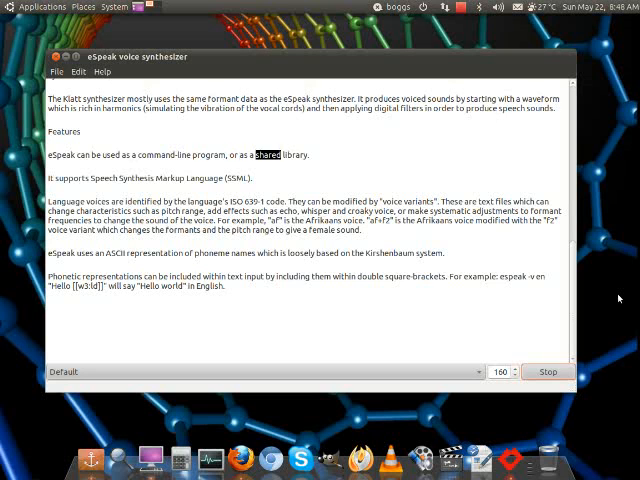
- Narrate the Features and SSML sentences down to the female-voice line of the voice-variants paragraph
double_click(68, 180)
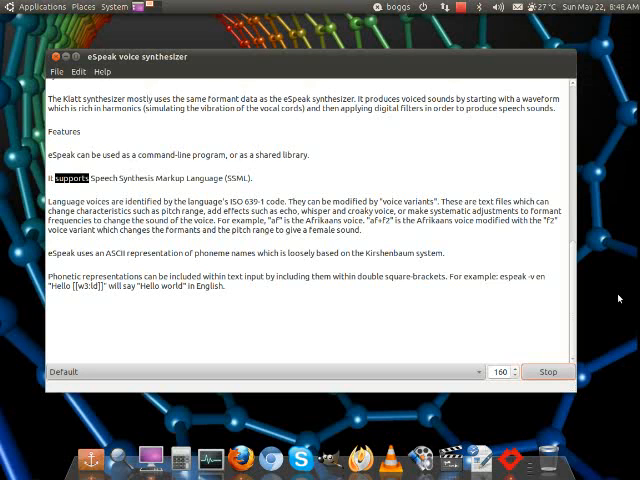
double_click(200, 178)
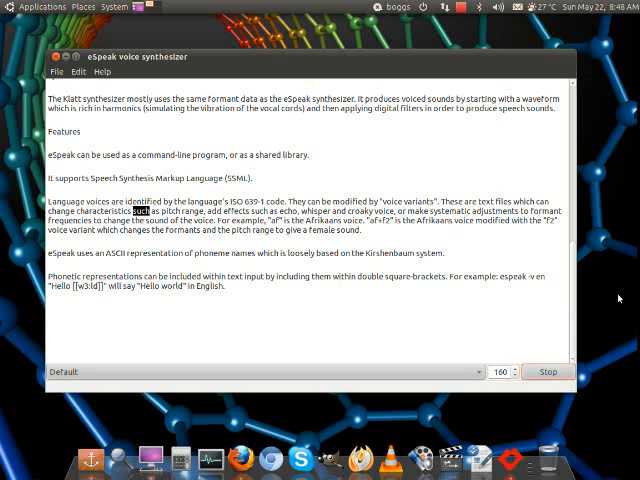
double_click(238, 208)
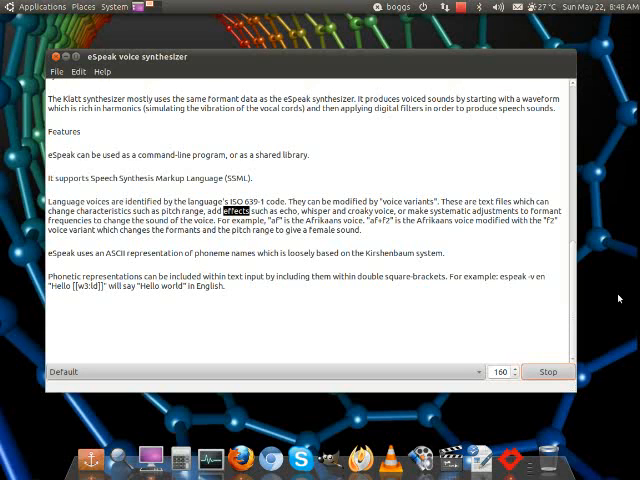
double_click(360, 210)
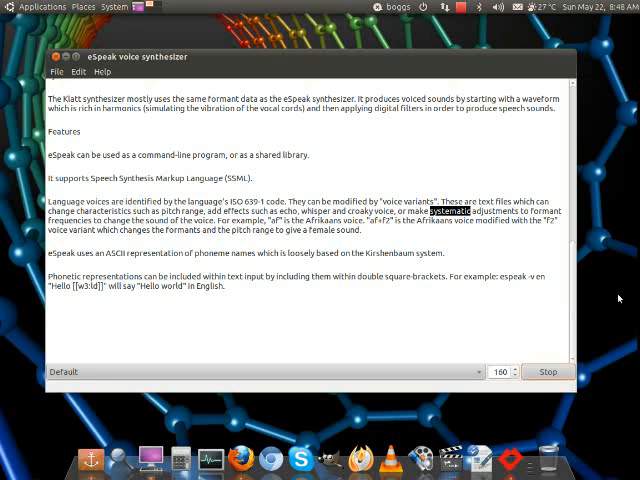
scroll(down, 3)
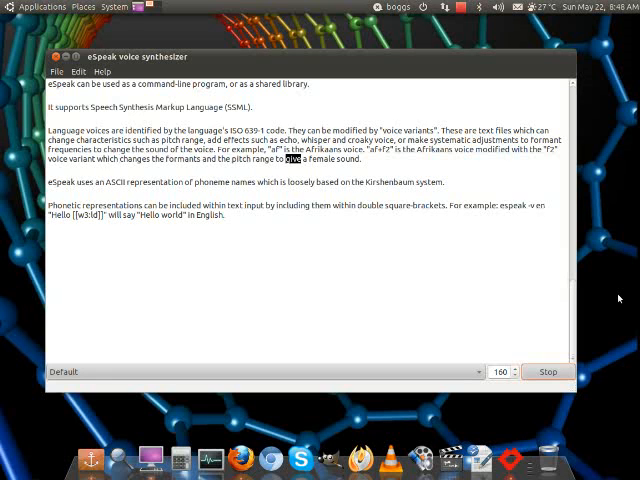
- Narrate the Kirshenbaum ASCII phoneme sentence and end on the "Hello world" phonetic example
double_click(156, 182)
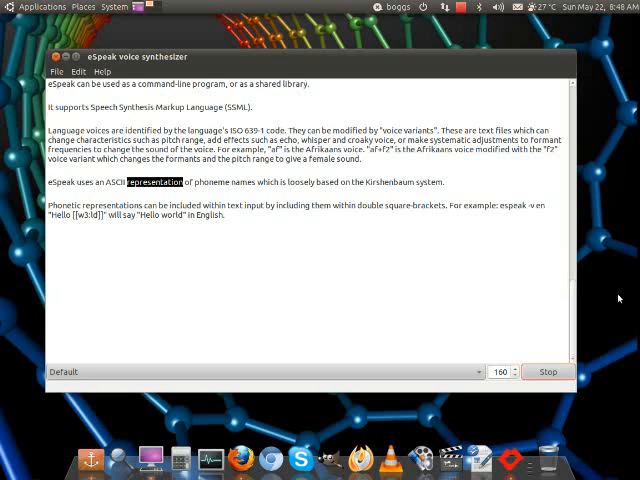
double_click(268, 182)
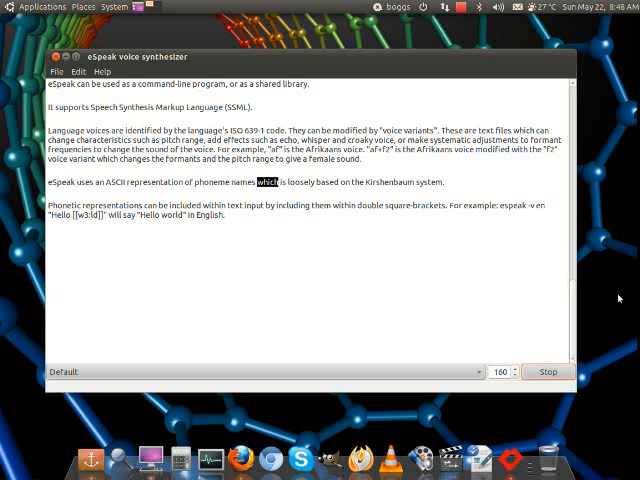
double_click(388, 182)
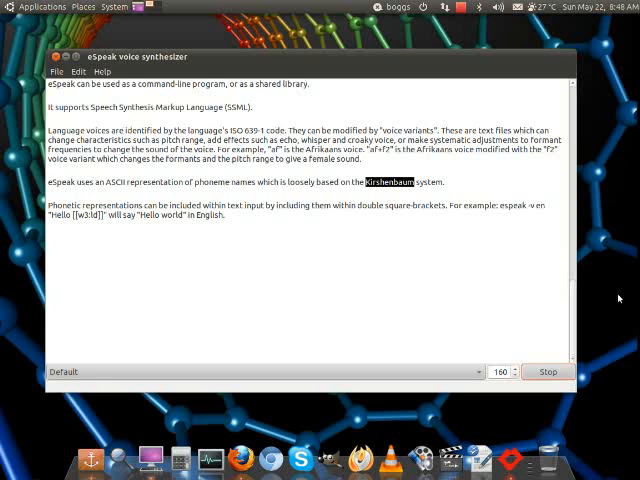
double_click(112, 208)
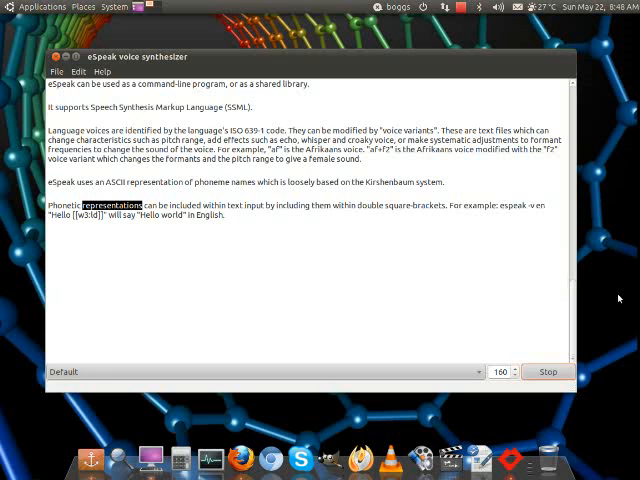
double_click(210, 204)
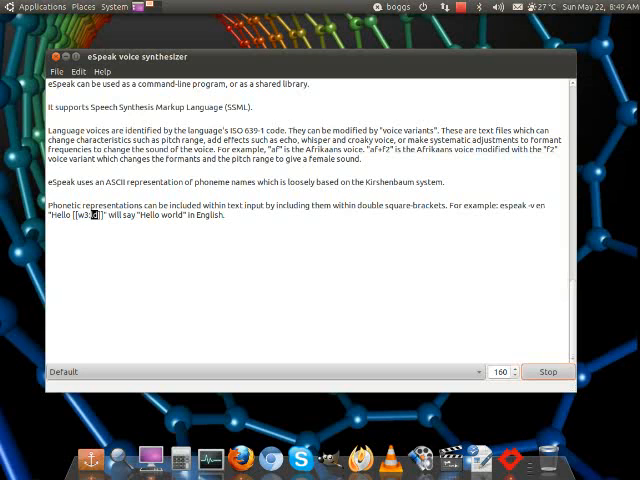
double_click(212, 218)
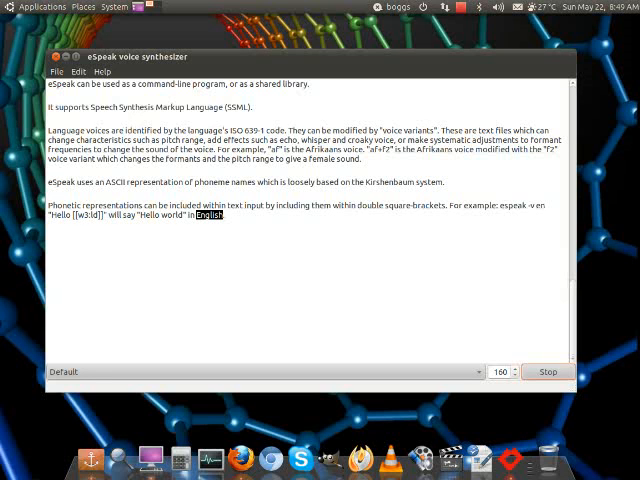